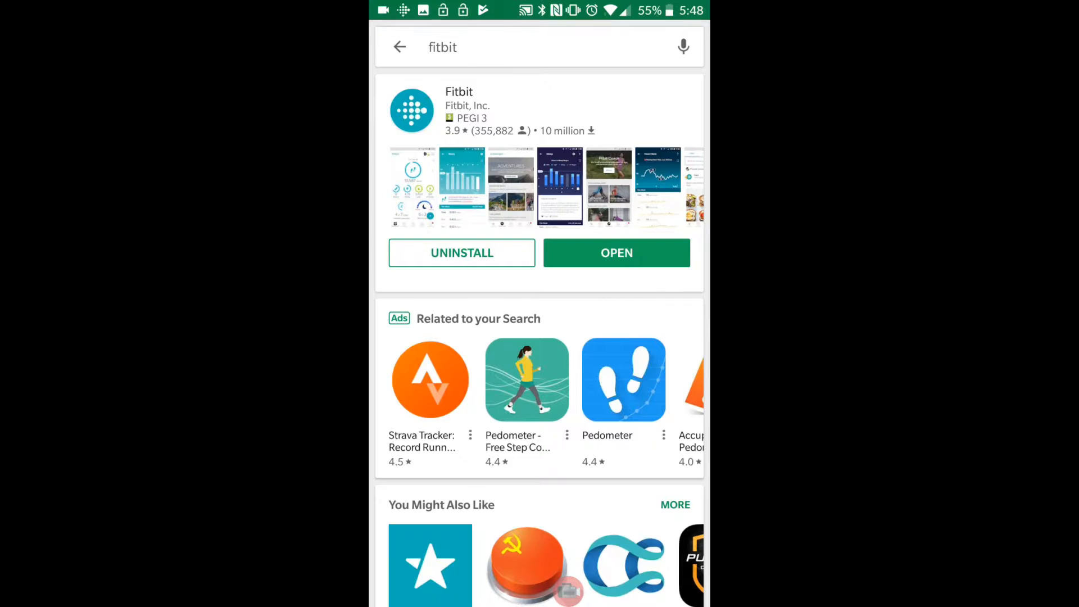
Scroll the Fitbit Play Store listing before returning to the home screen.
scroll(down, 3)
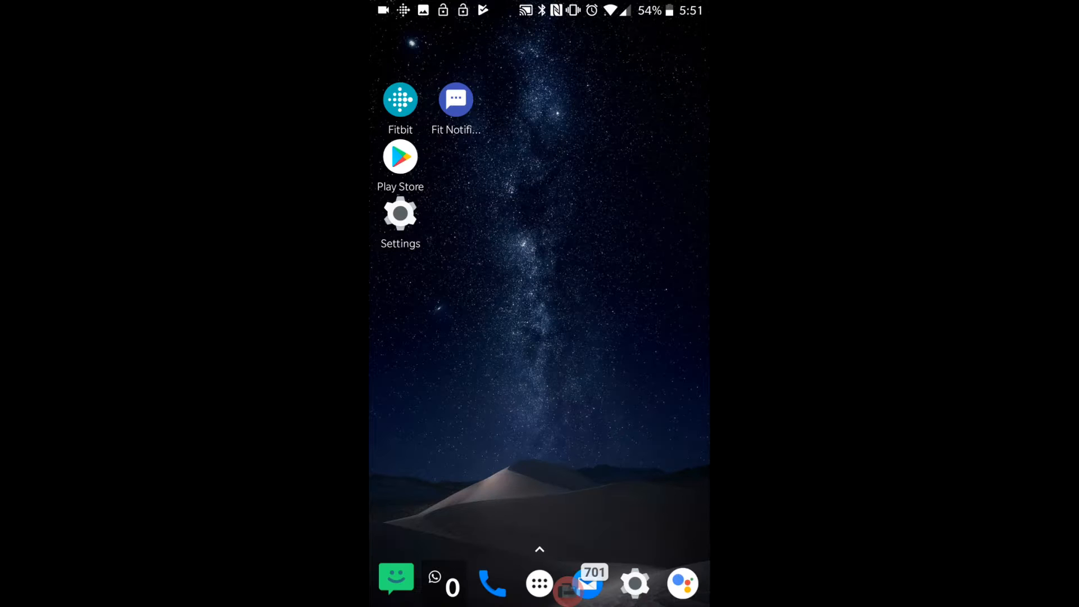
Start Fit Notifications' setup and reach Android's notification access list.
click(455, 100)
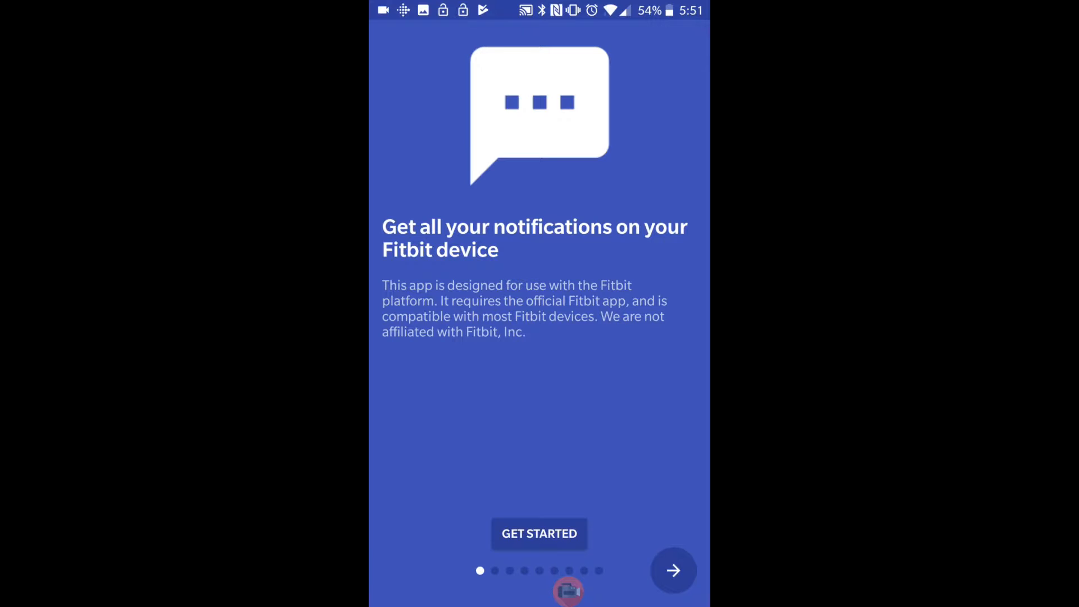
click(672, 570)
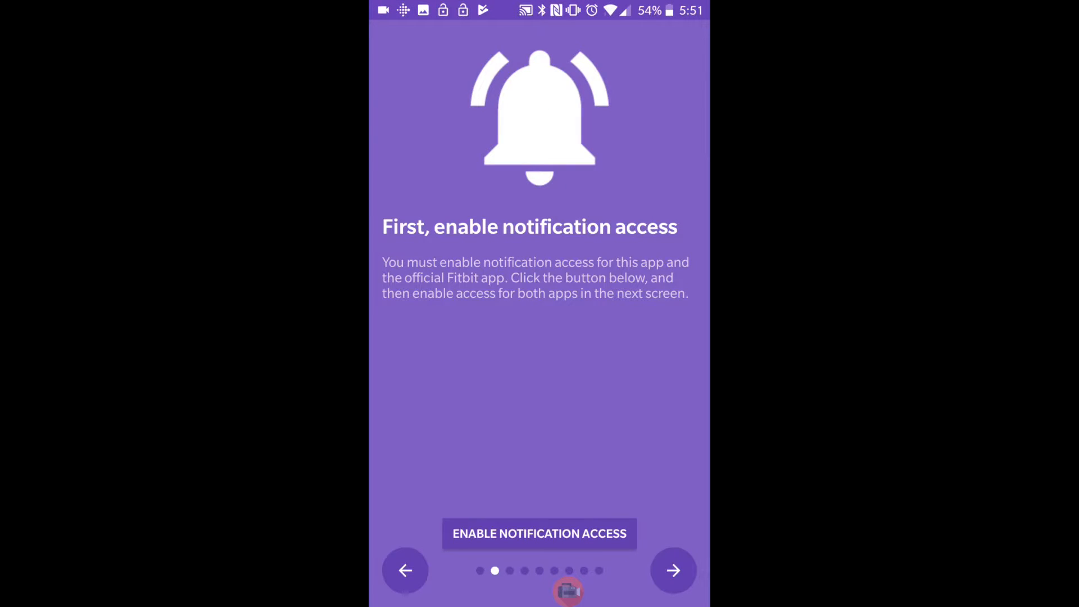
click(539, 533)
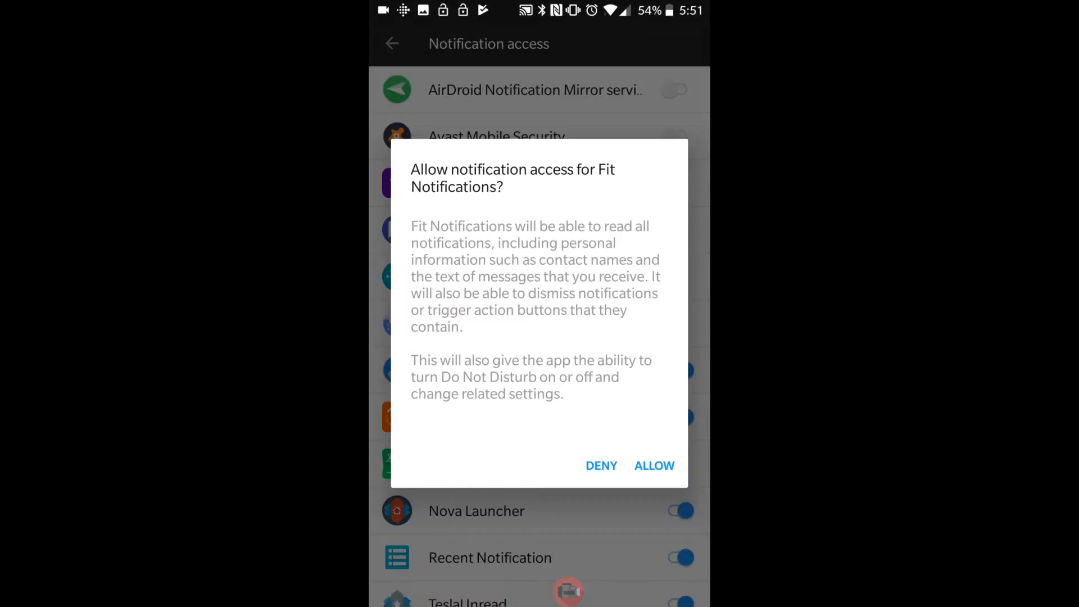
Grant notification access to Fit Notifications and Fitbit Notification Service, then return to setup.
click(654, 465)
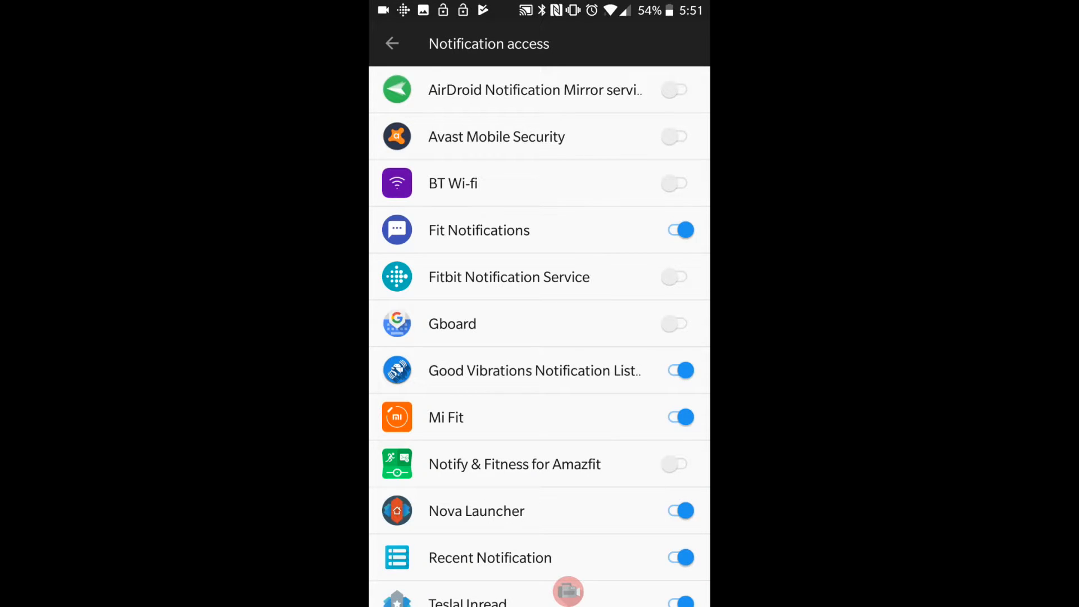
click(681, 277)
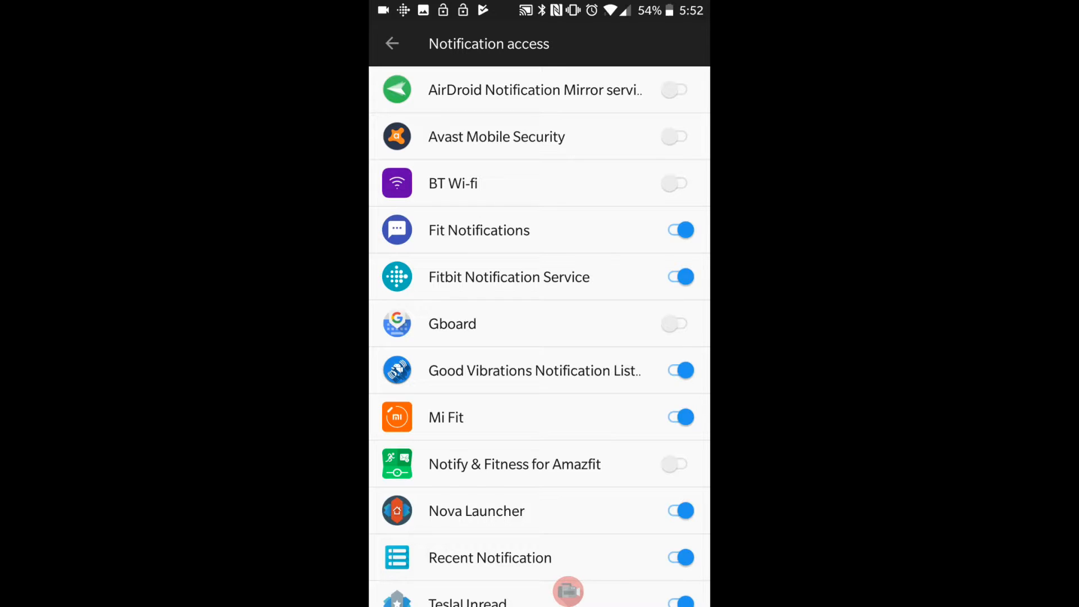
click(392, 44)
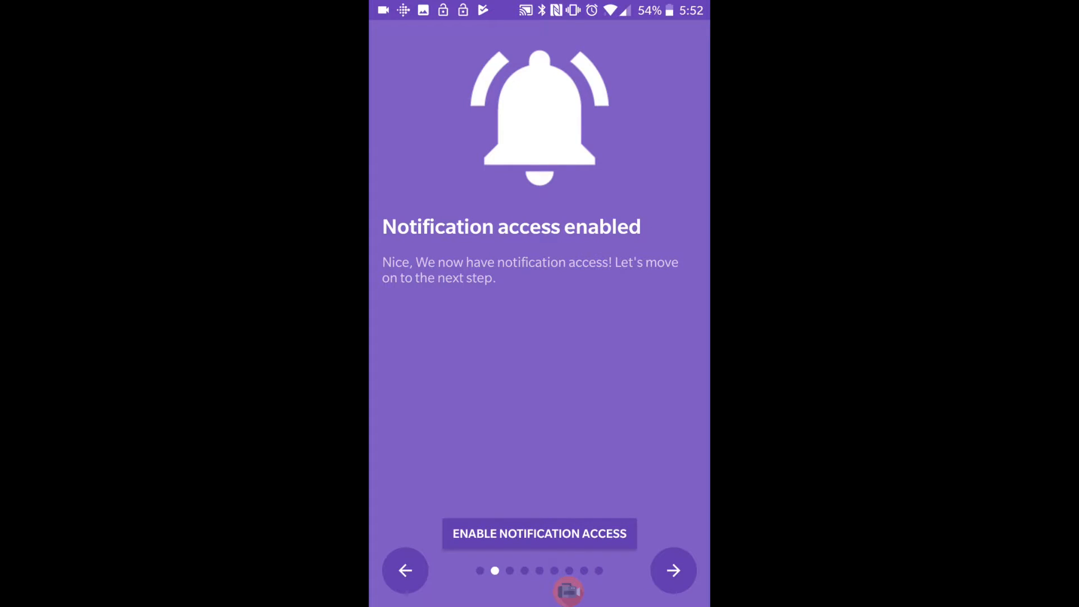
Advance through Fitbit setup steps 1–3 and launch the Fitbit app from step 3.
click(672, 569)
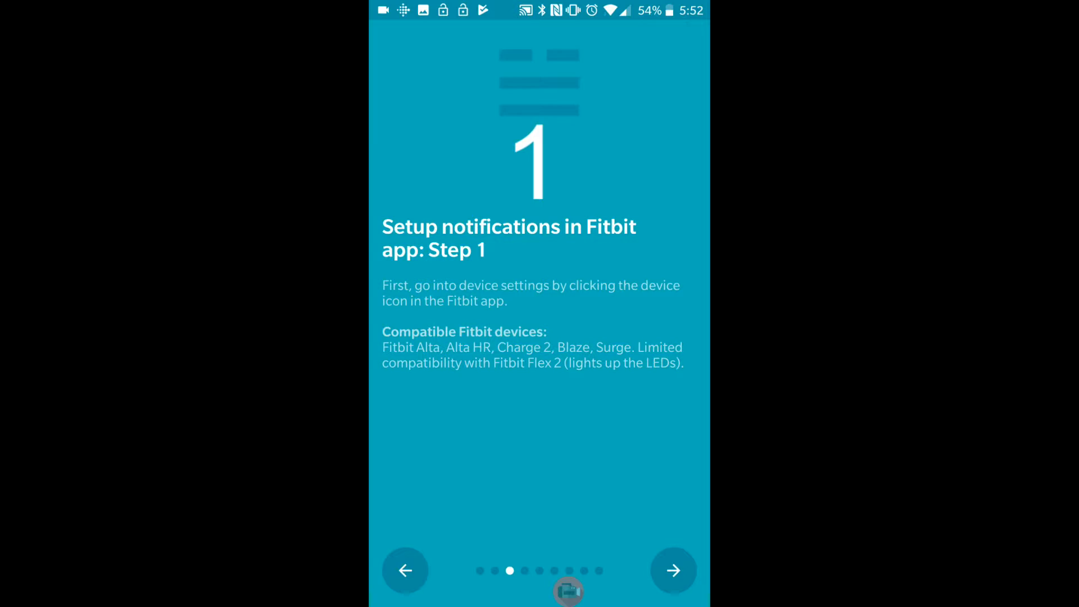
click(672, 569)
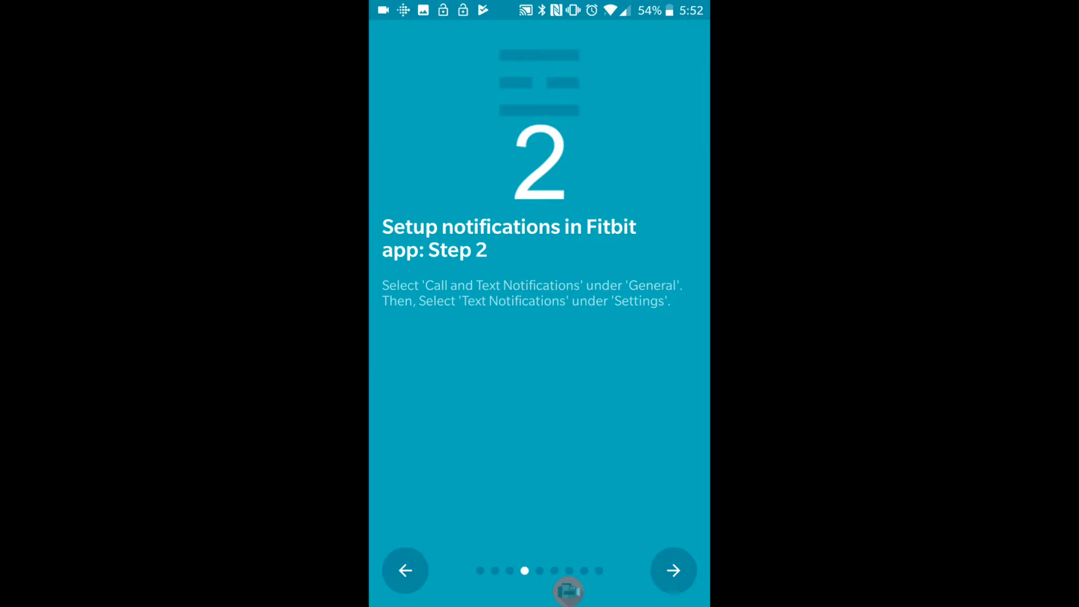
click(672, 570)
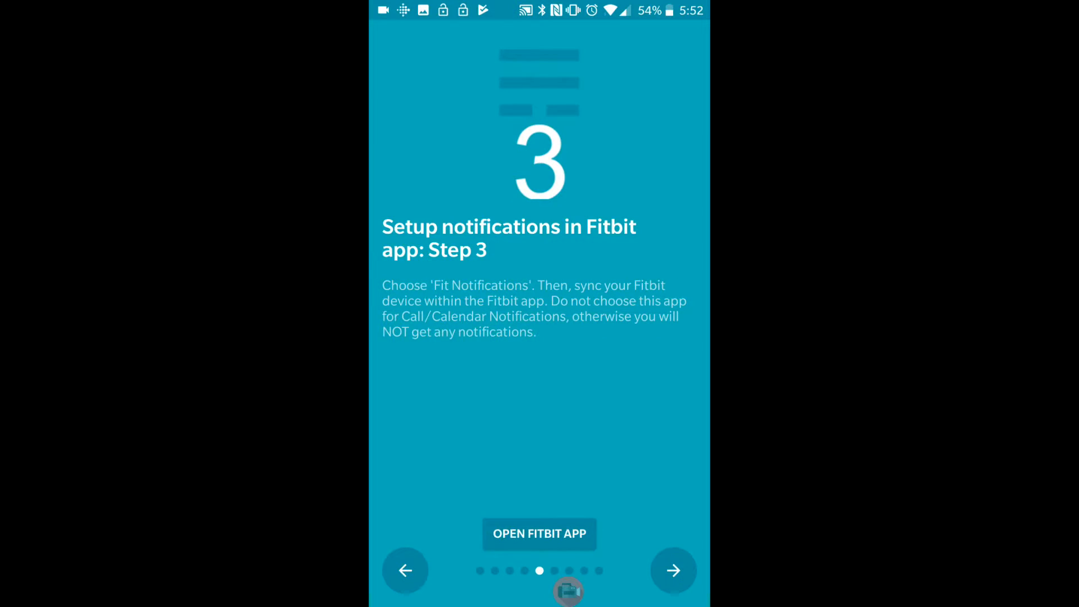
click(539, 534)
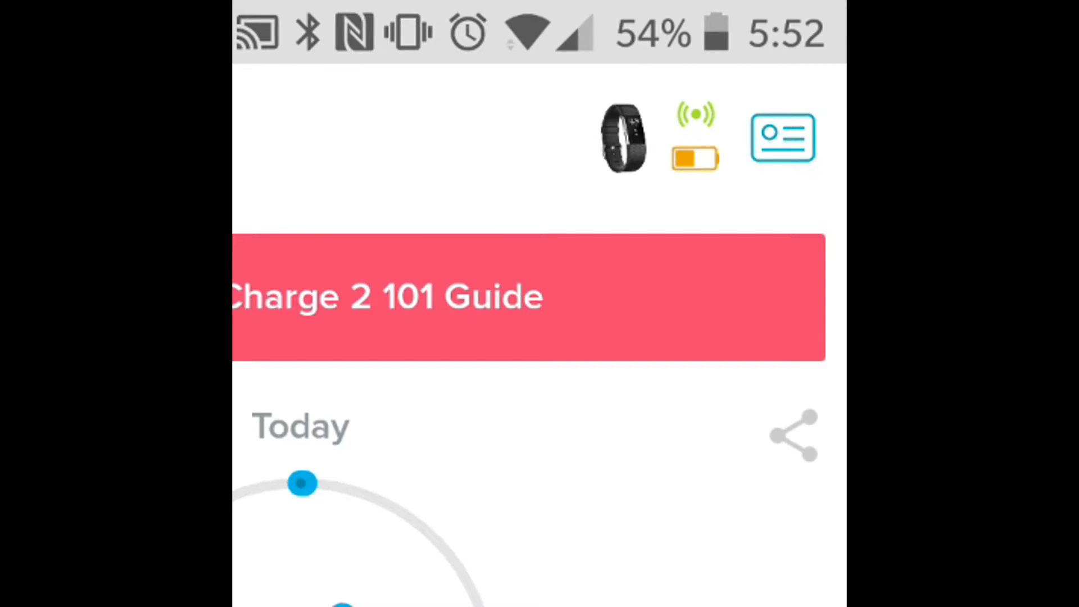
Open the Charge 2 device settings and its Notifications options in Fitbit.
click(620, 136)
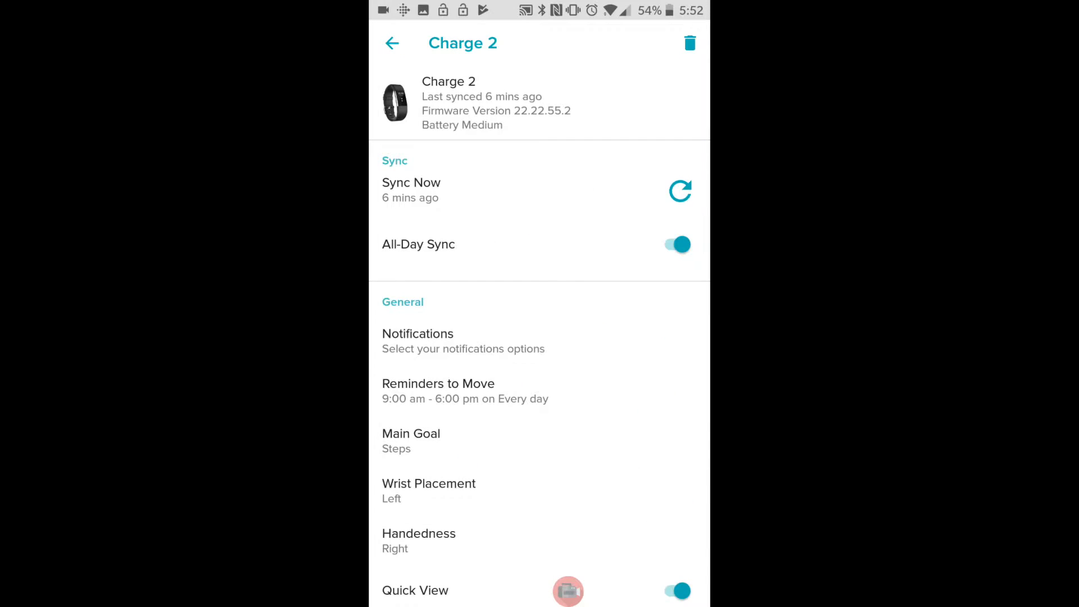
click(419, 340)
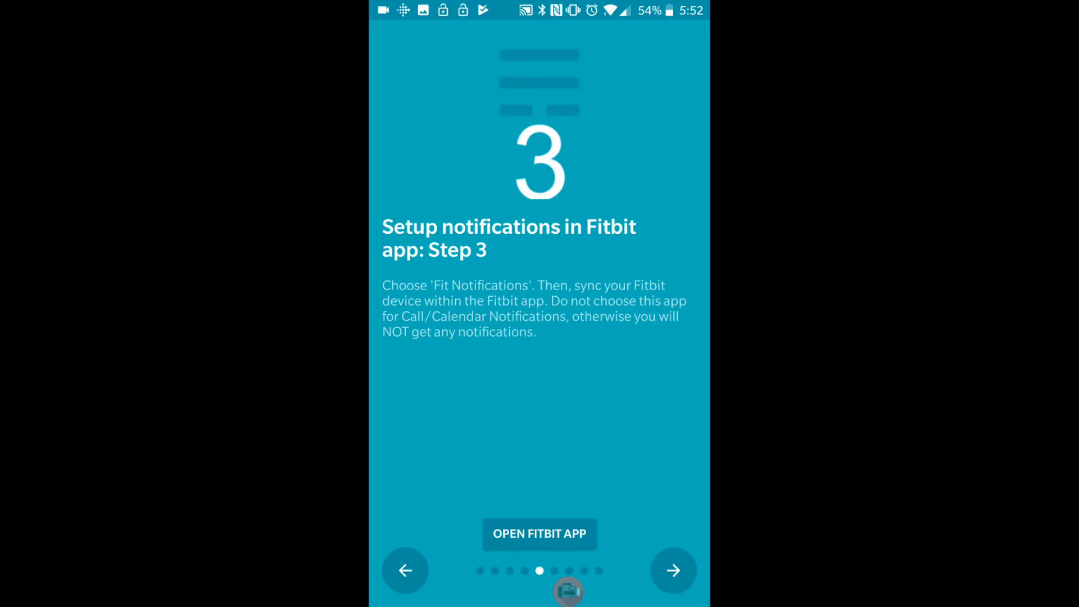
In Select Apps, scroll the list and tick Messenger for forwarding to the Fitbit.
click(672, 570)
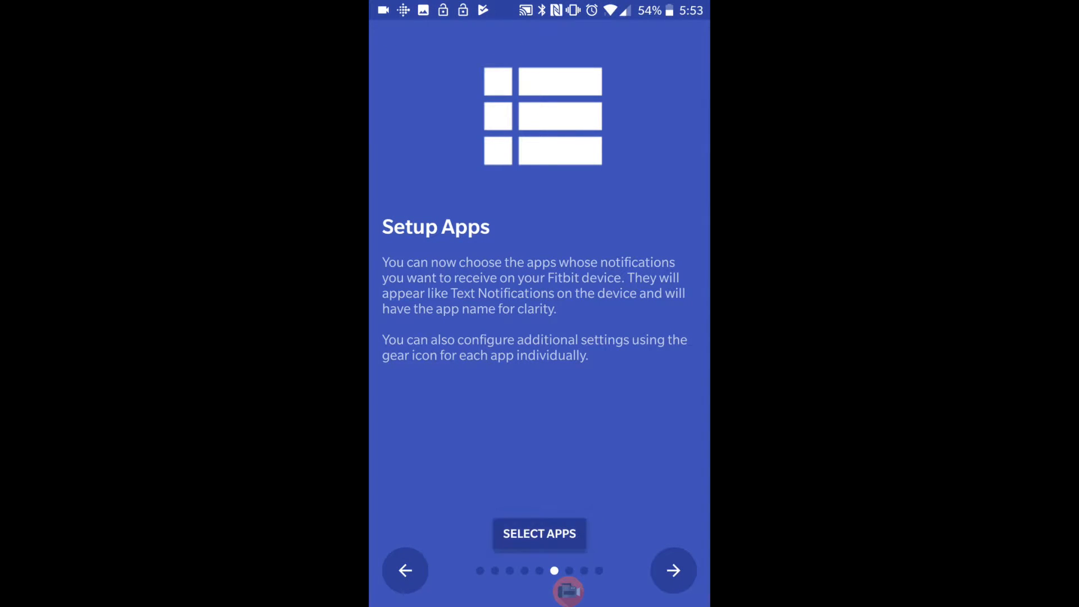
click(538, 532)
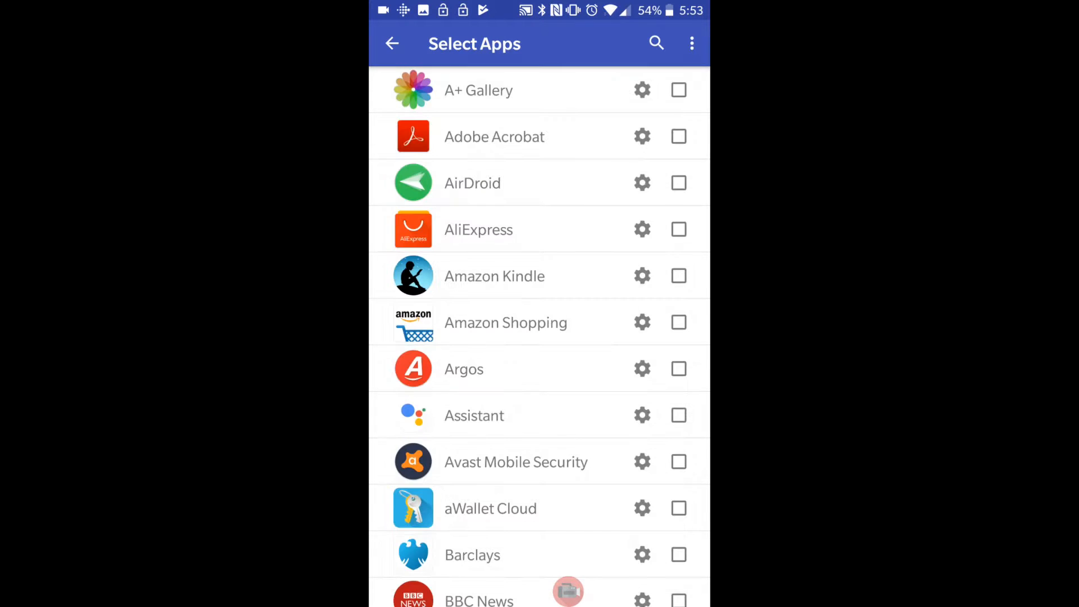
scroll(down, 3)
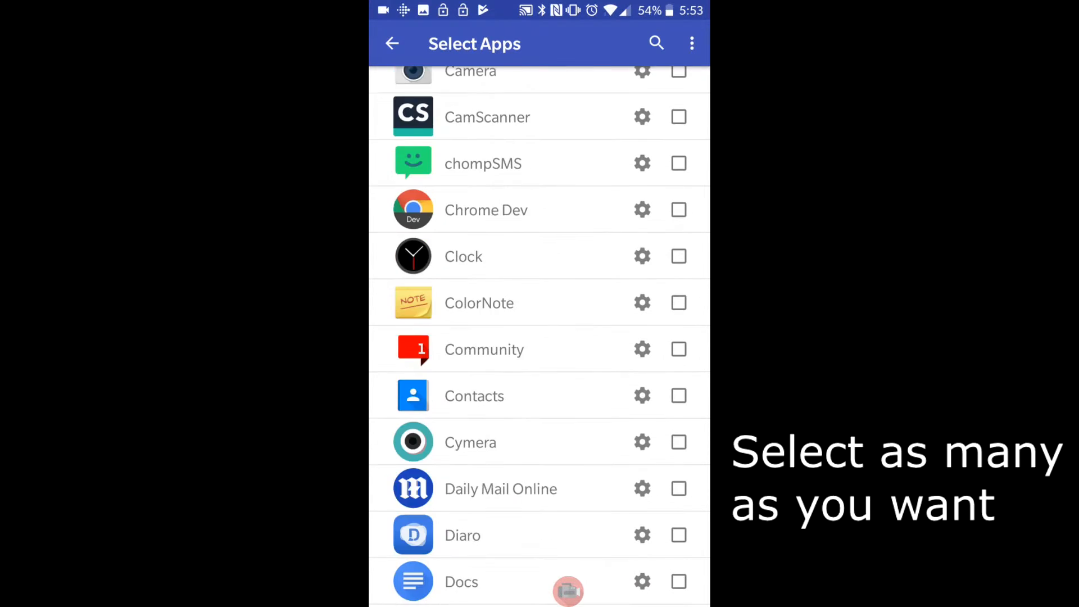
scroll(down, 3)
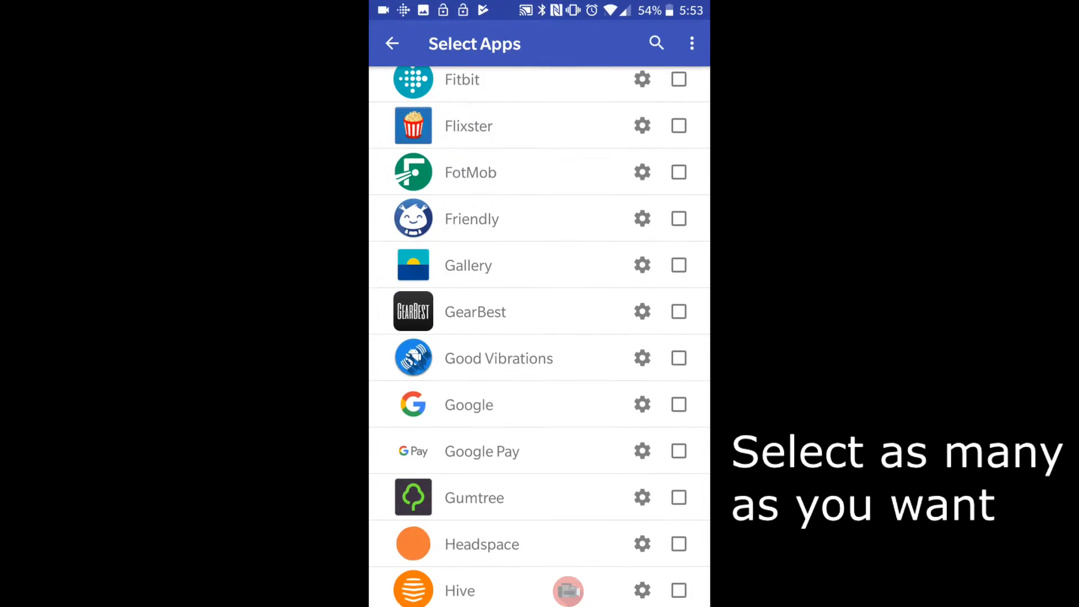
scroll(down, 3)
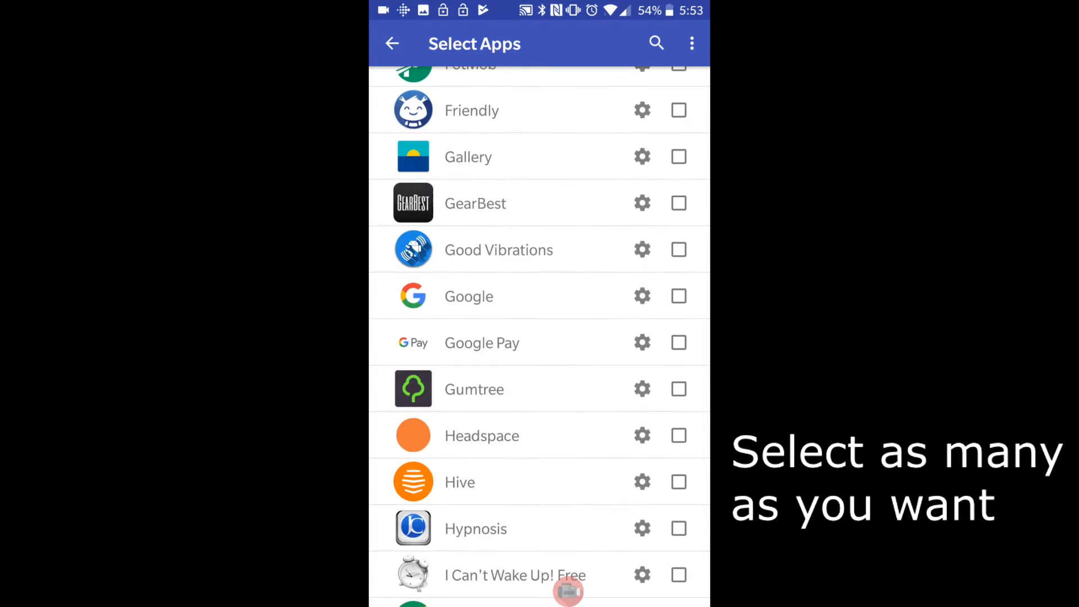
scroll(down, 3)
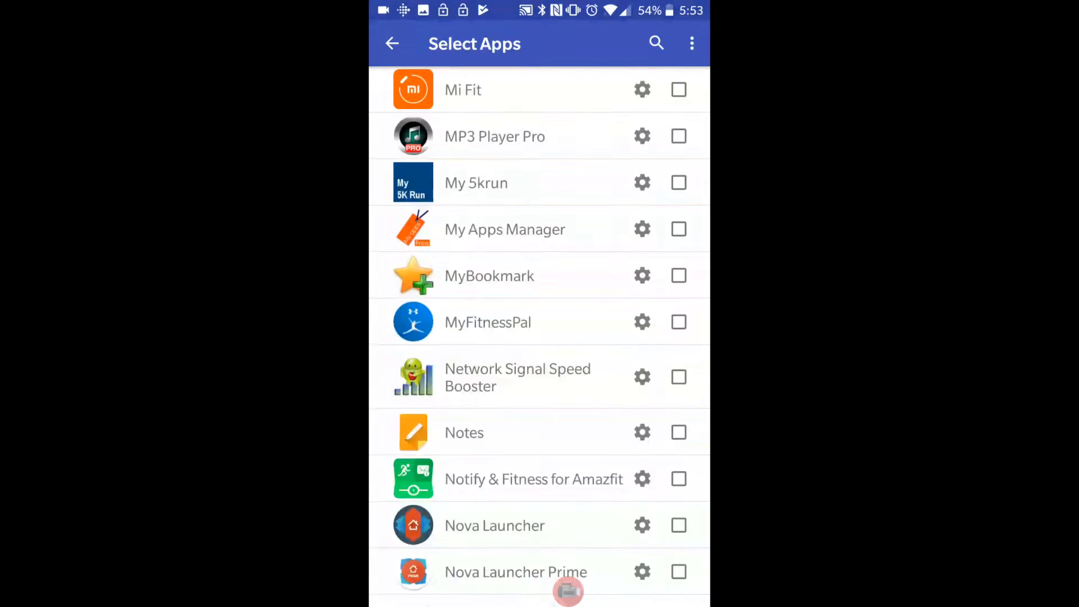
scroll(down, 3)
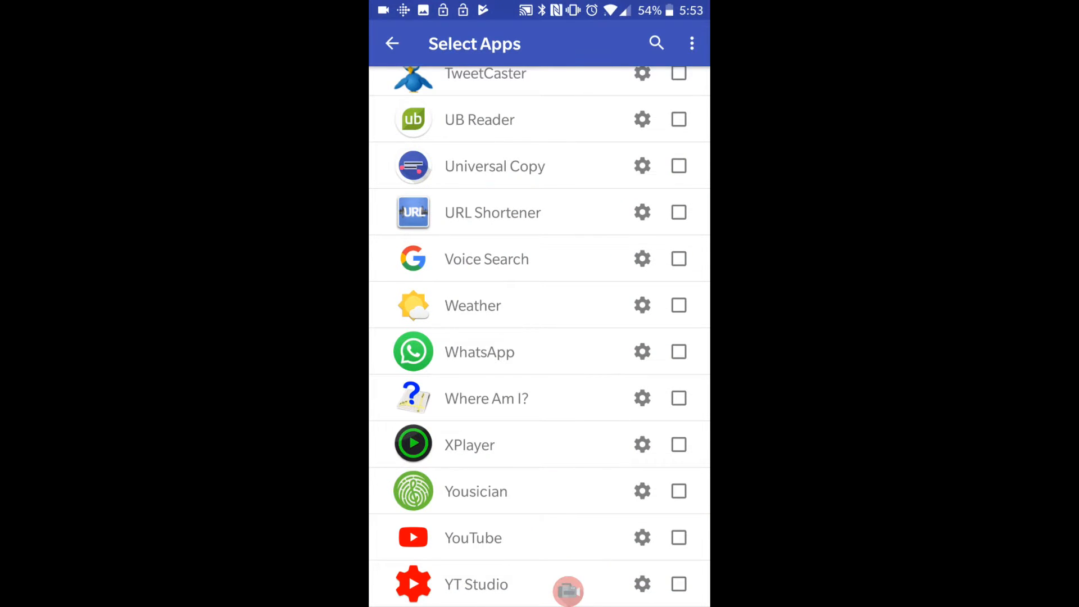
click(678, 352)
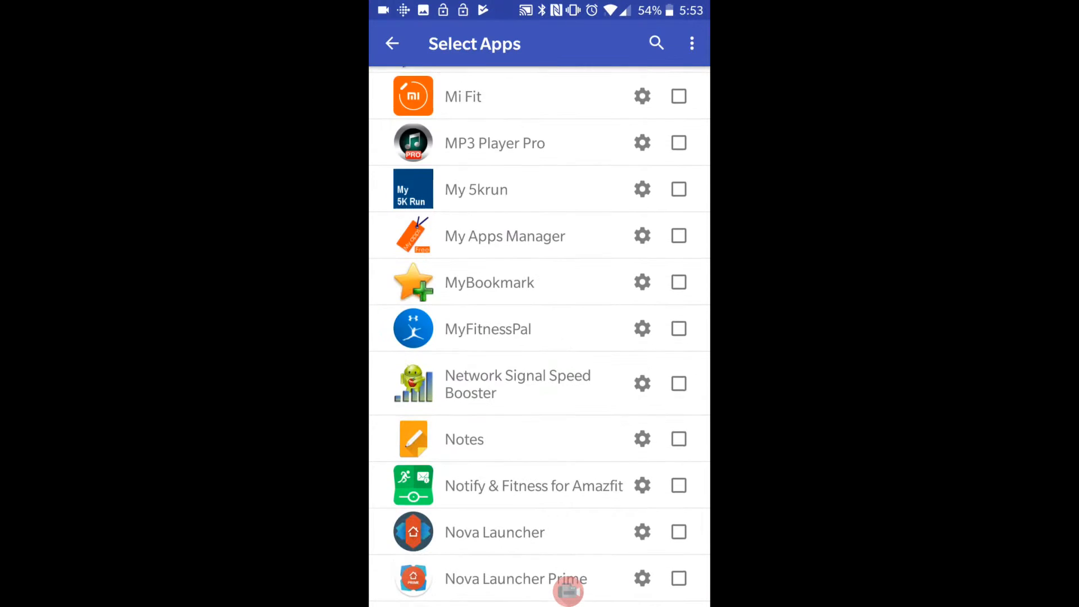
Leave the app list and return to the Setup Apps walkthrough page.
scroll(down, 3)
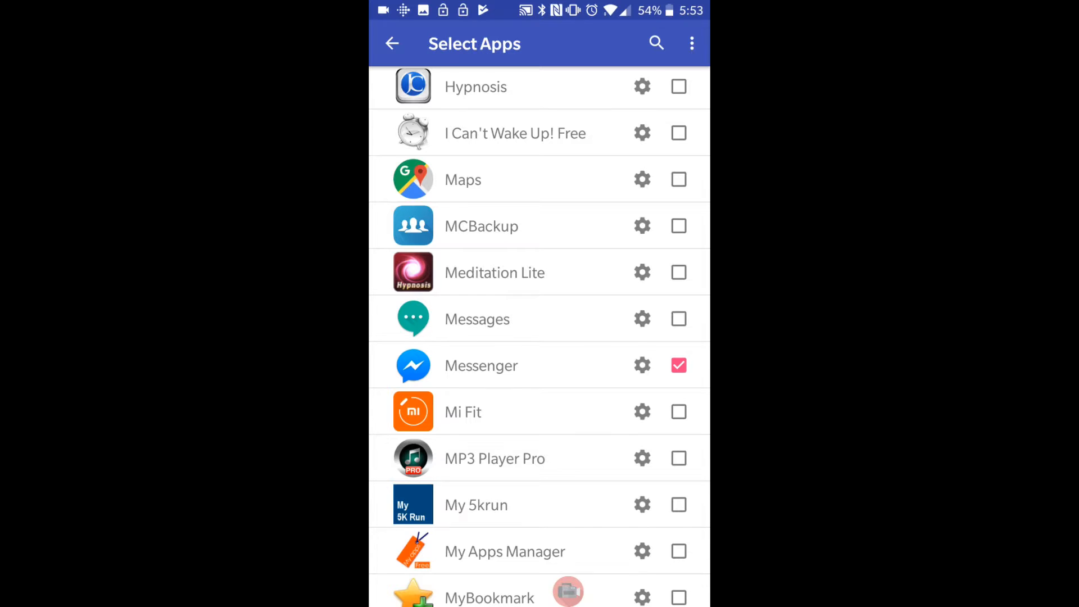
click(391, 43)
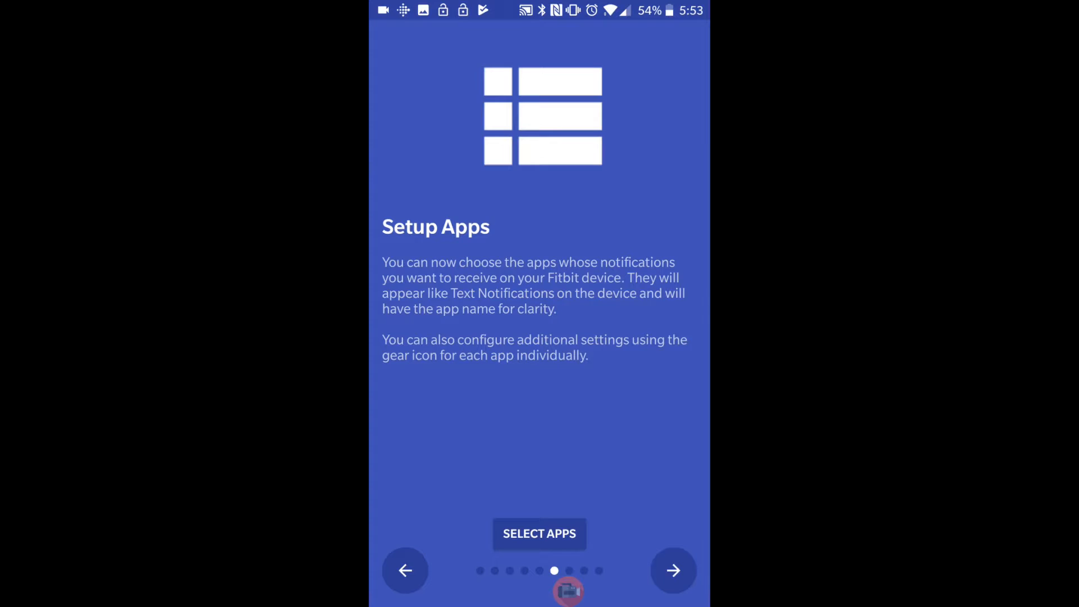
Advance past the service step to Do not disturb mode and open Extra Instructions.
click(672, 569)
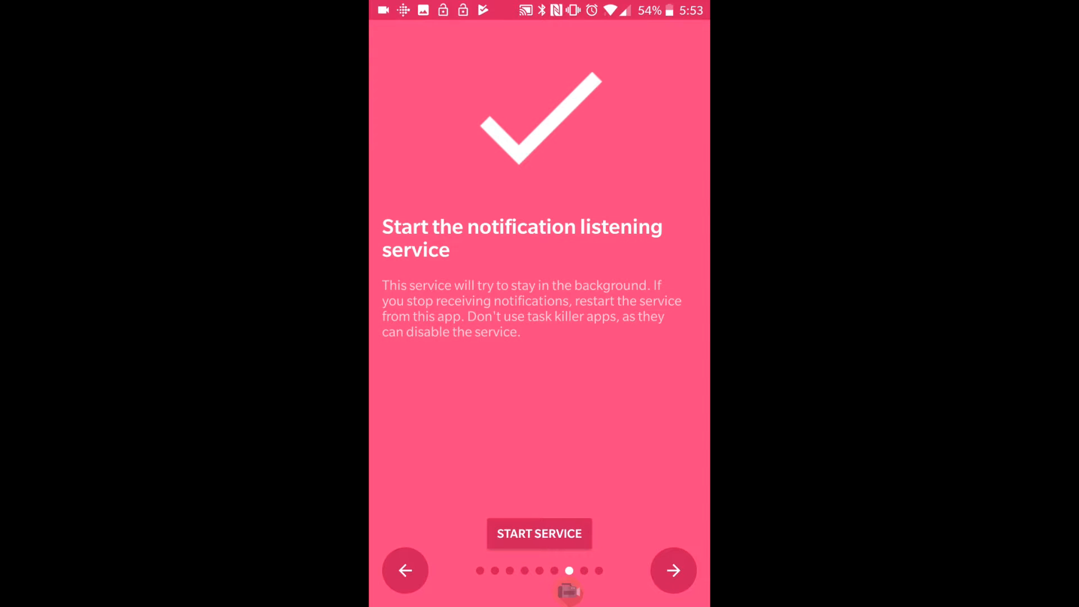
click(673, 570)
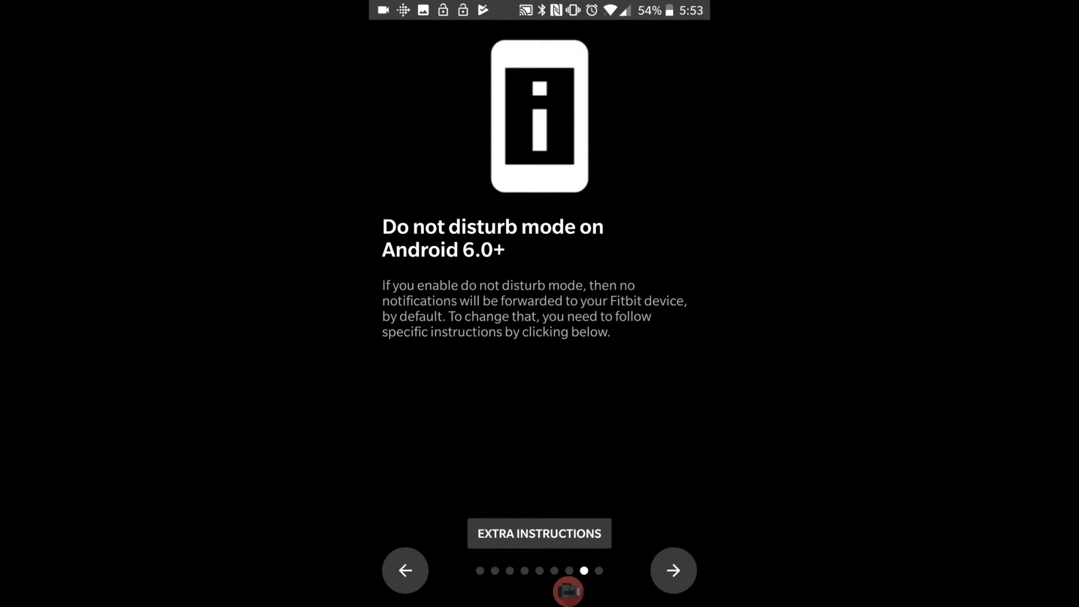
click(538, 532)
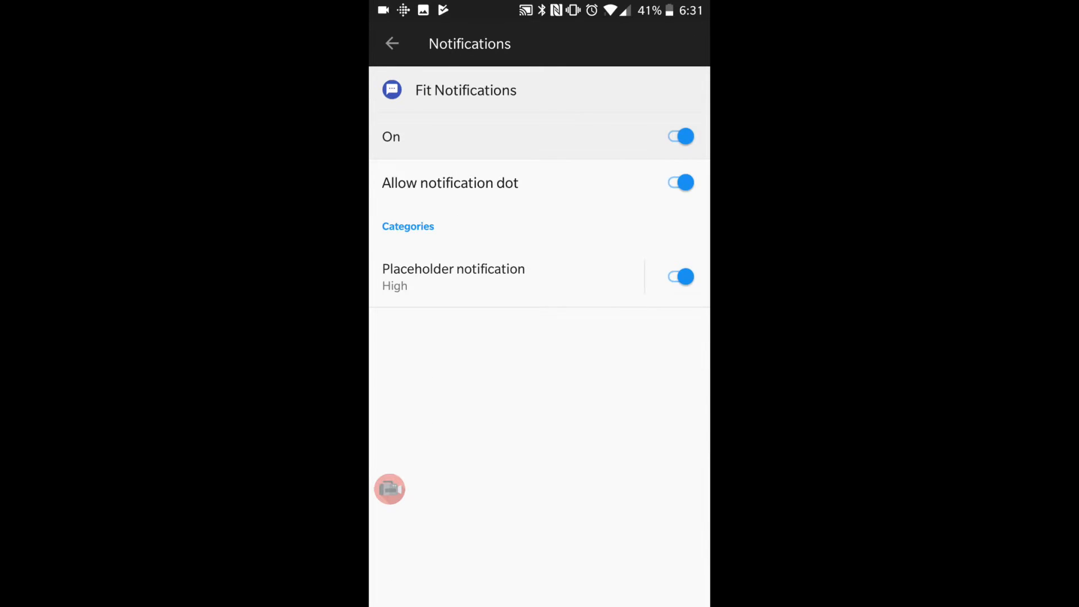
Check the Placeholder notification category overrides Do Not Disturb, view its Sound, and return to App info.
click(453, 276)
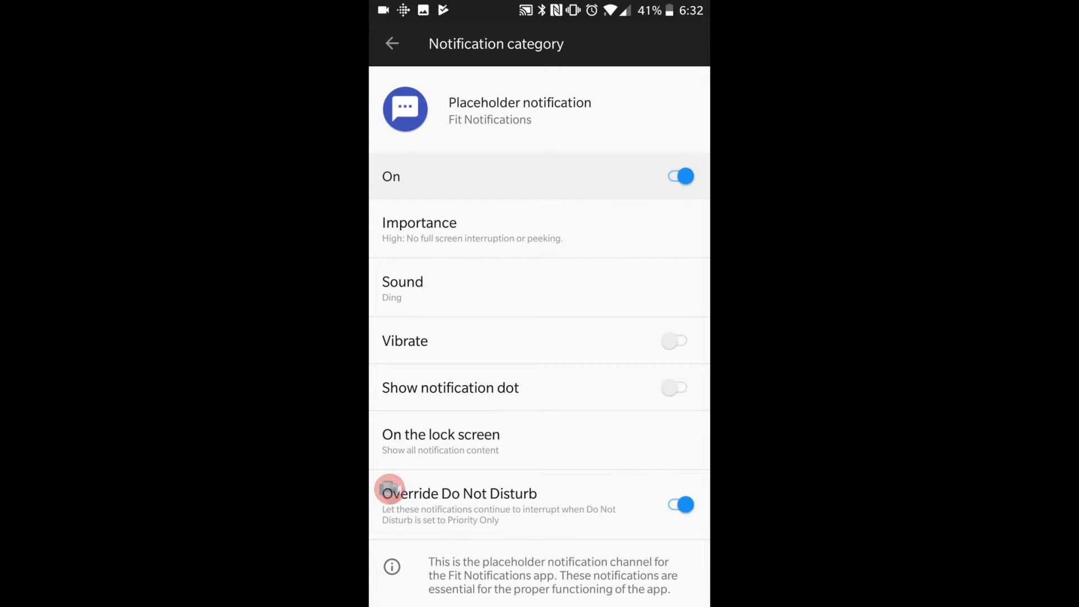
click(402, 285)
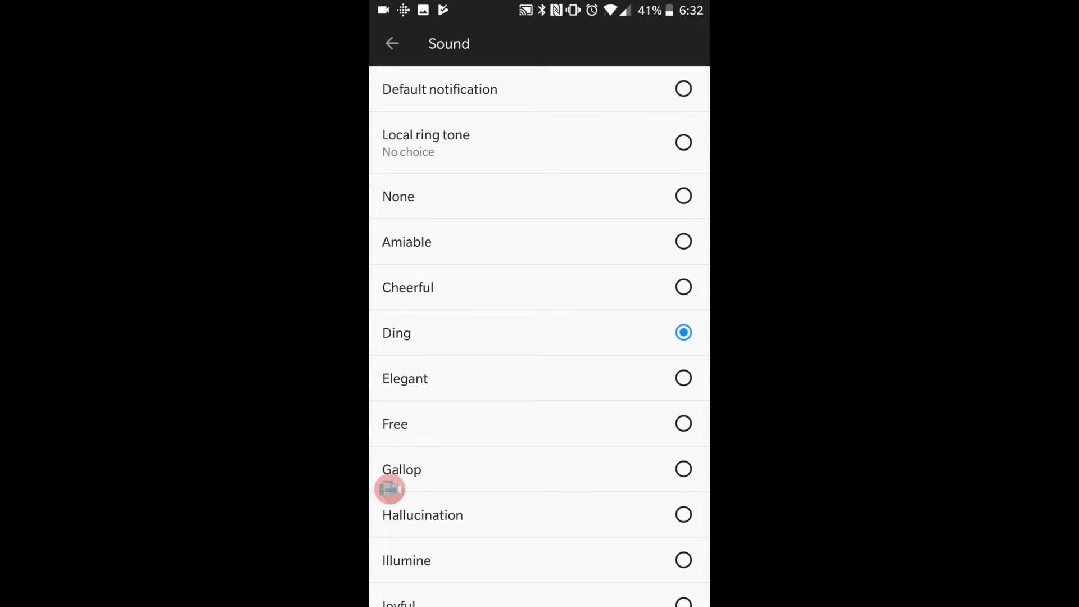
click(391, 44)
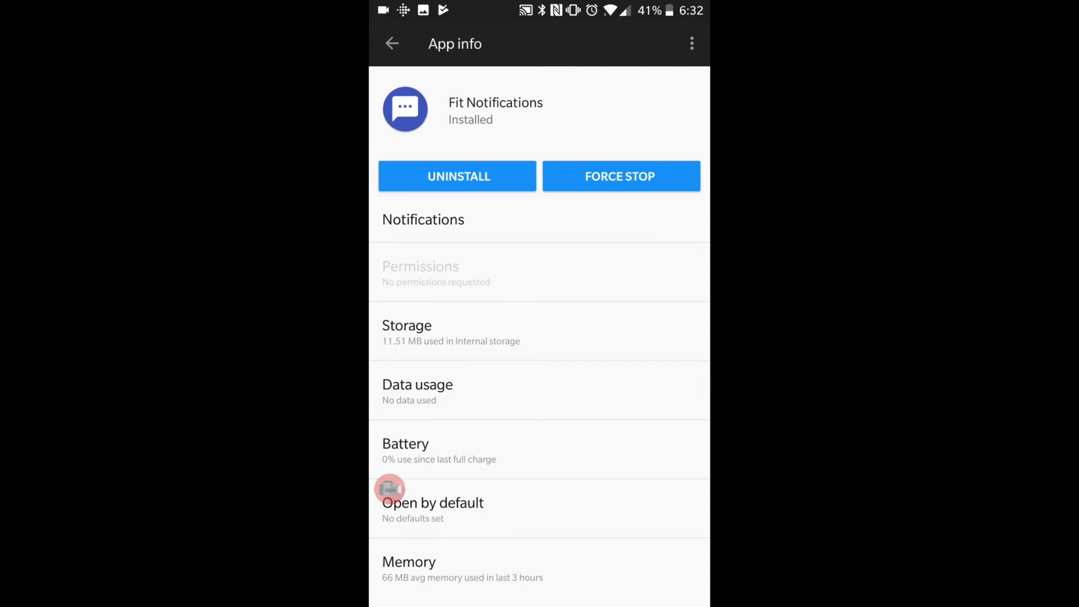
Through Battery and Battery optimisation, locate and select Fit Notifications in the list.
click(406, 451)
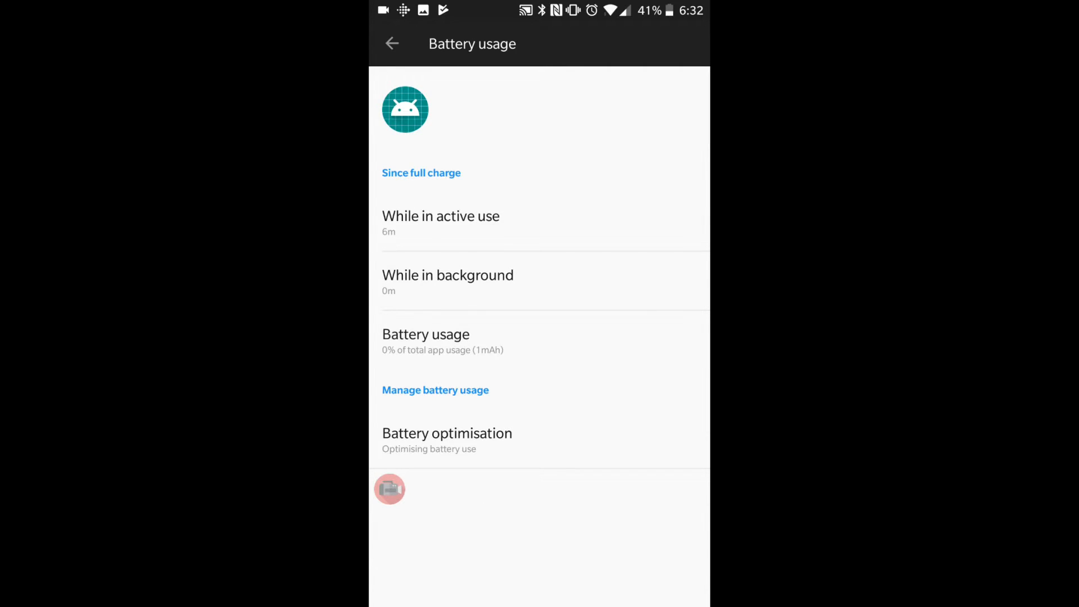
click(446, 433)
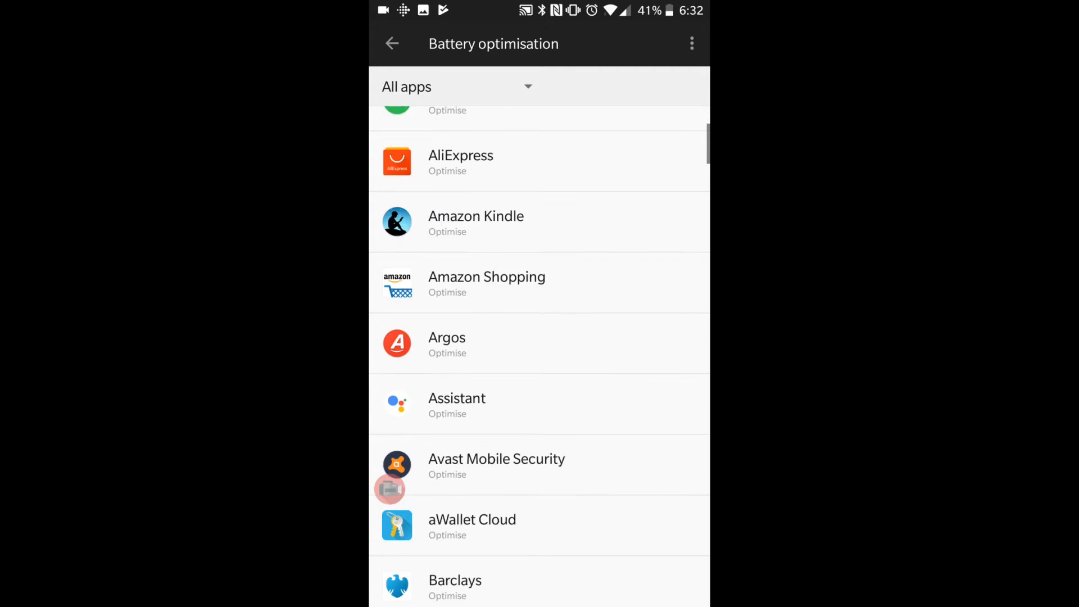
scroll(down, 3)
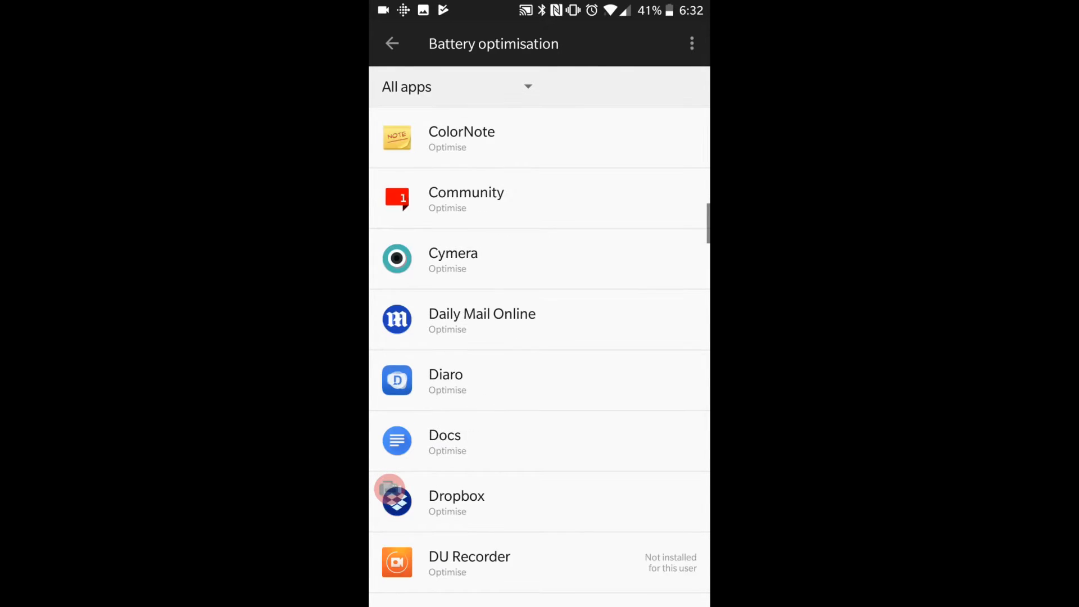
scroll(down, 3)
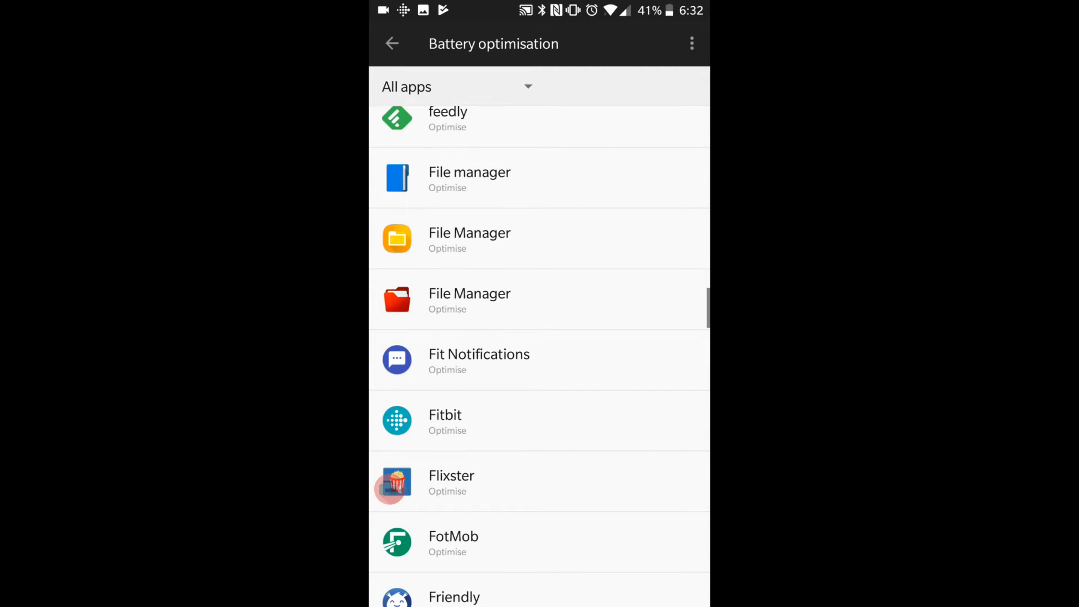
click(479, 361)
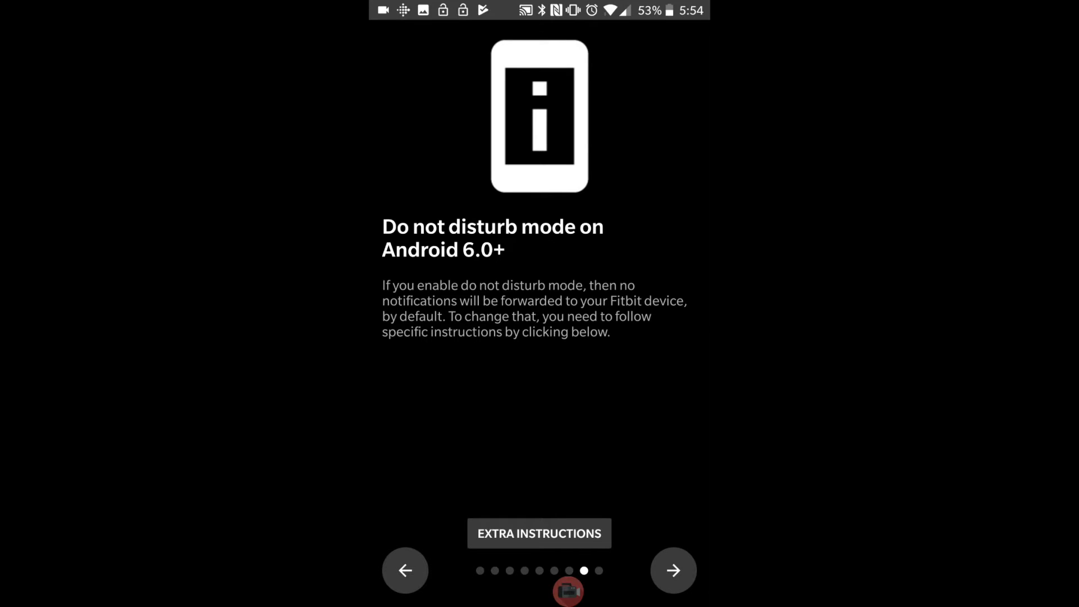
Send a test notification, finish setup with the service ON, and go to the home screen.
click(672, 570)
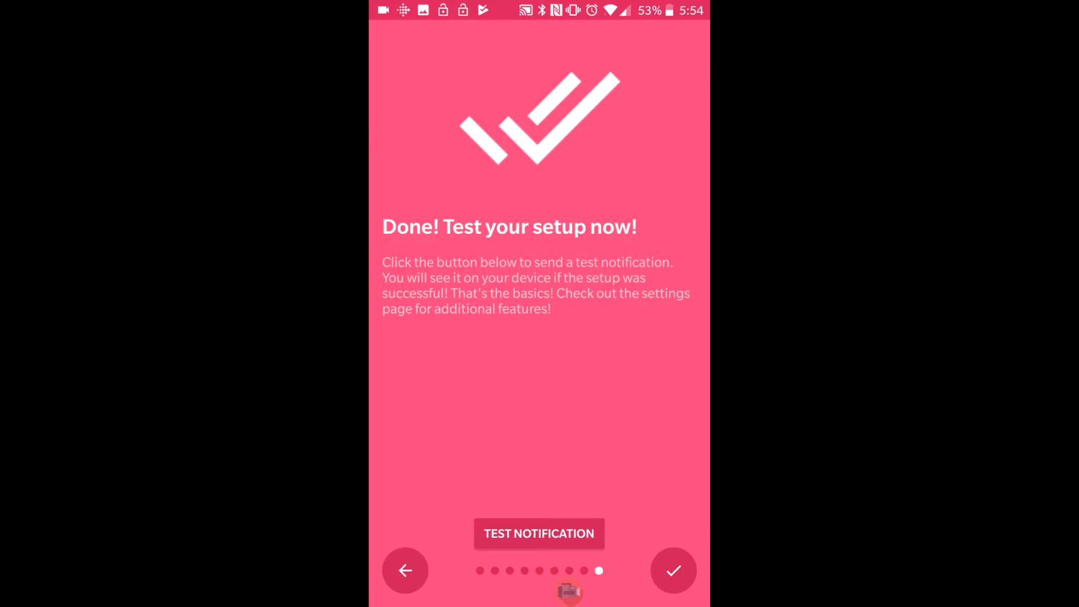
click(538, 532)
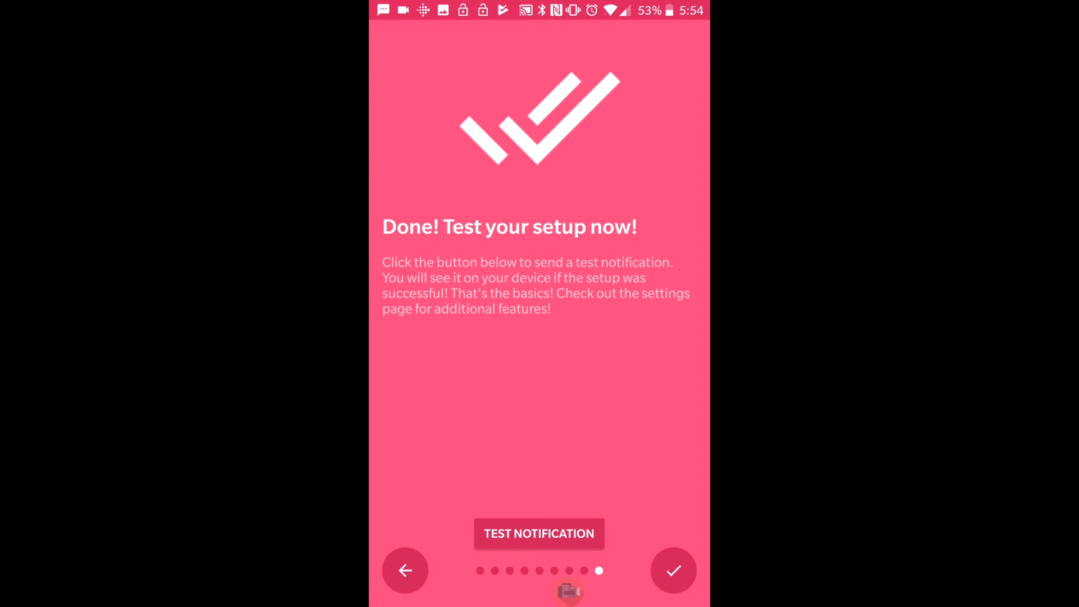
click(674, 570)
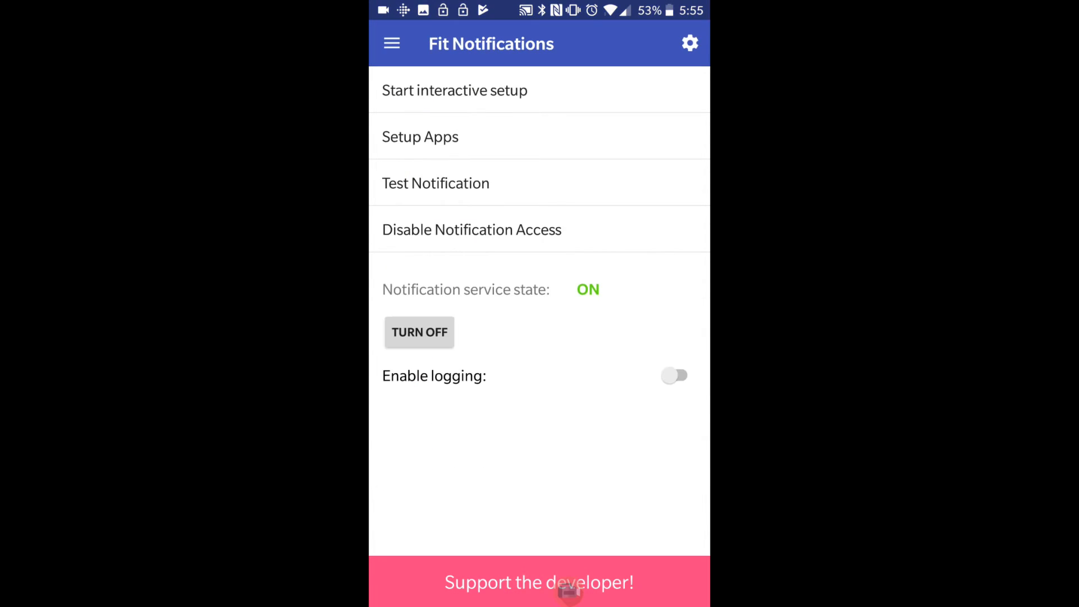
click(436, 183)
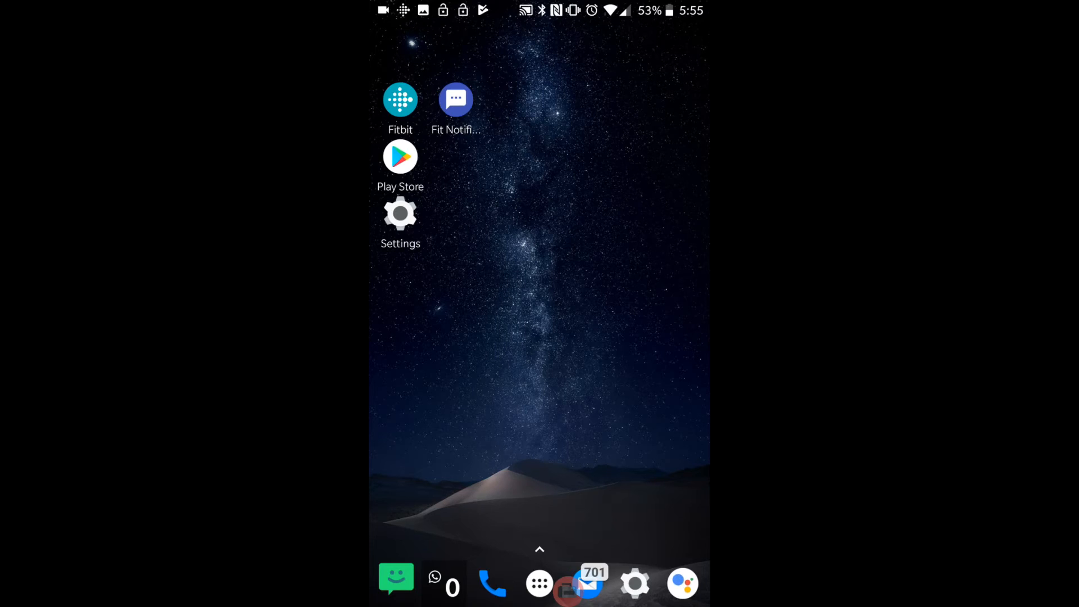
In Fitbit's Charge 2 settings, switch off the Keep-Alive Widget, leaving Always Connected on.
click(400, 99)
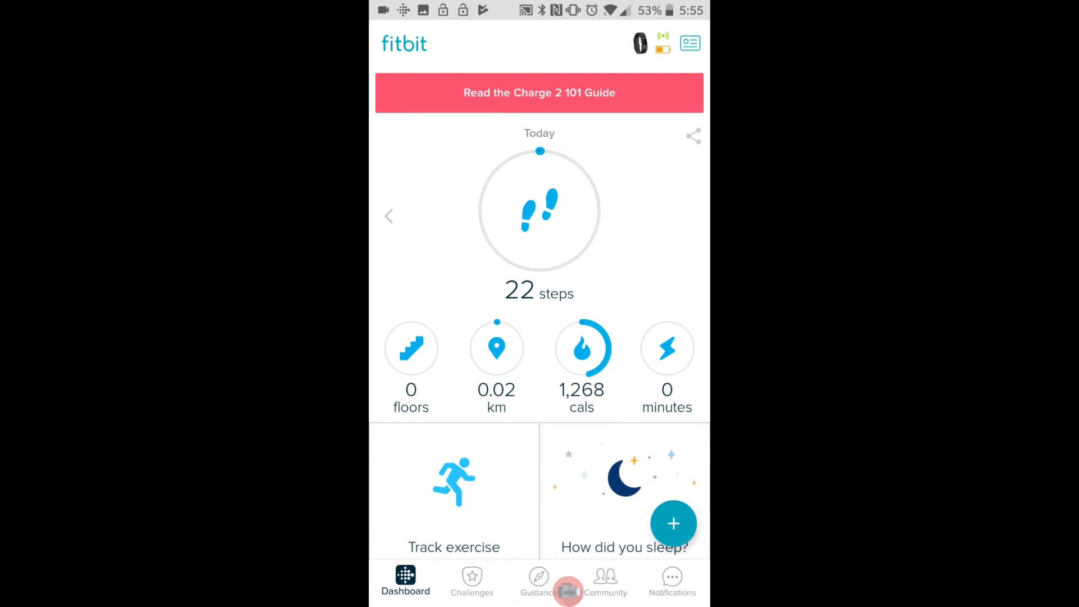
click(638, 42)
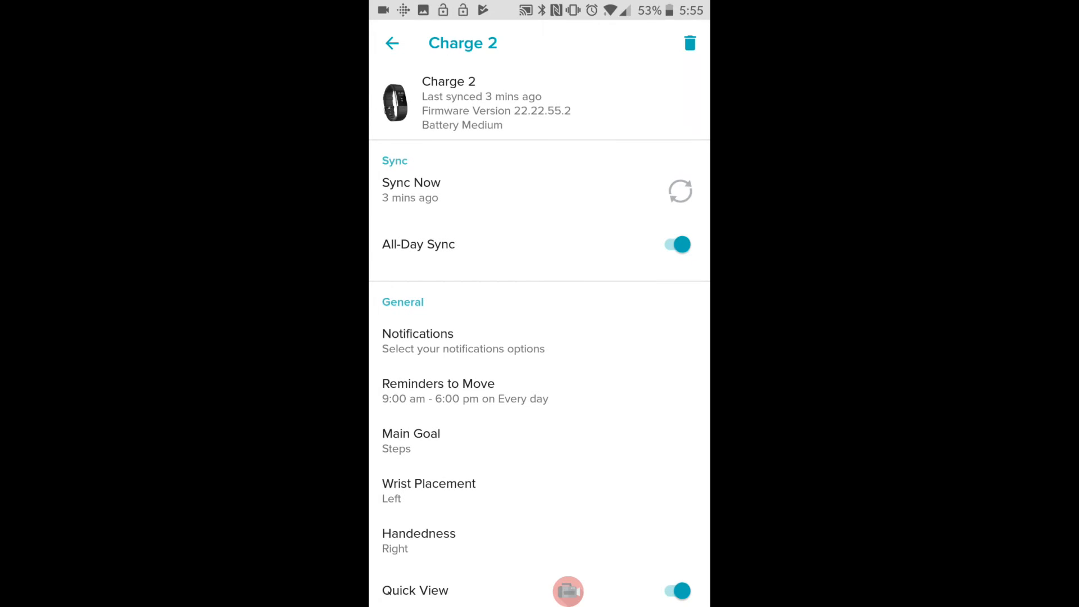
scroll(down, 3)
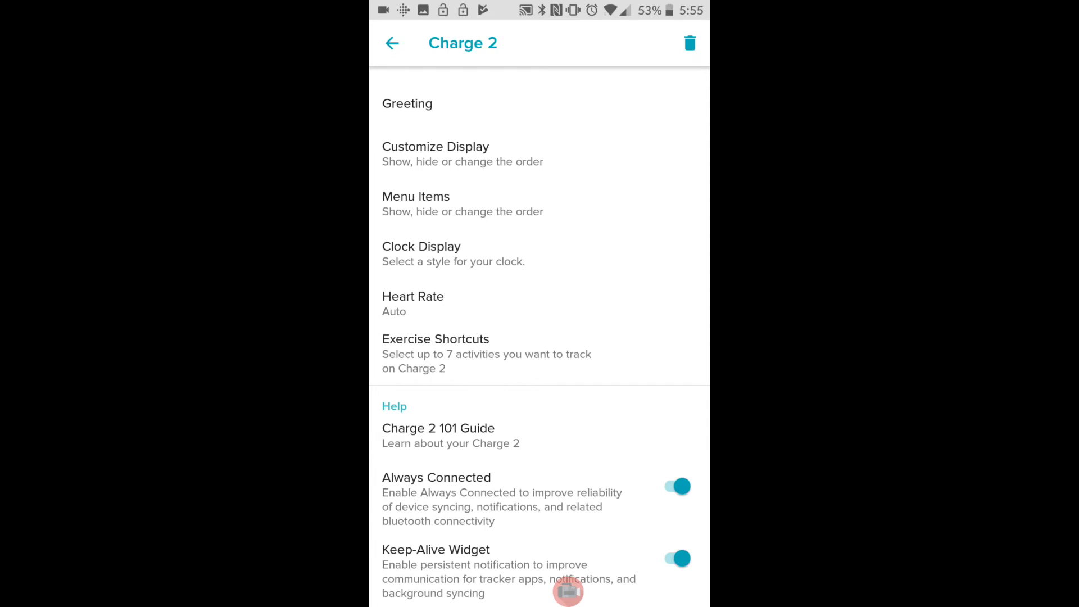
click(676, 559)
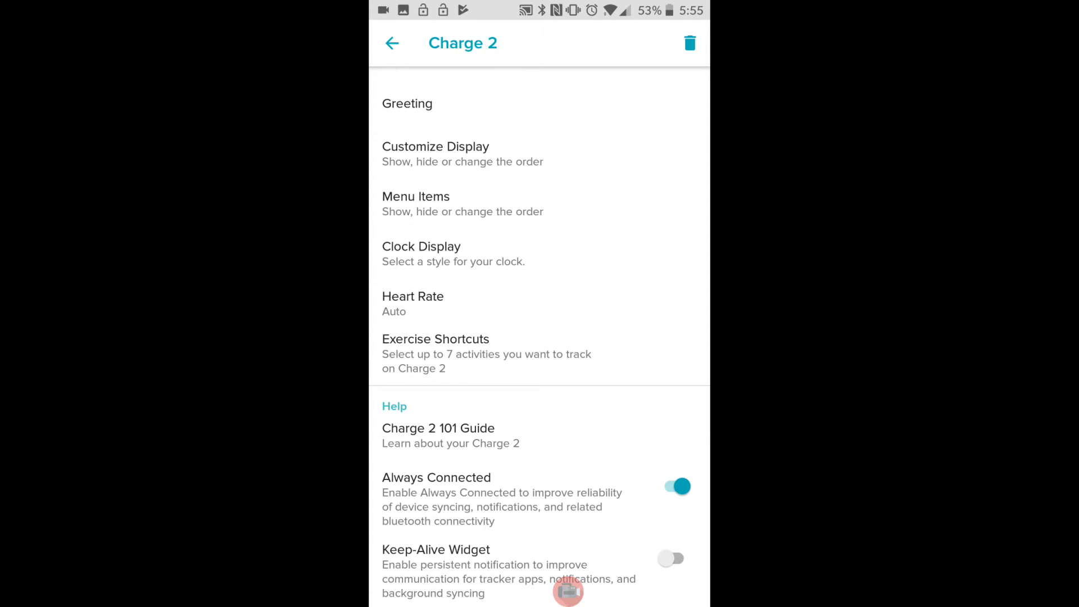